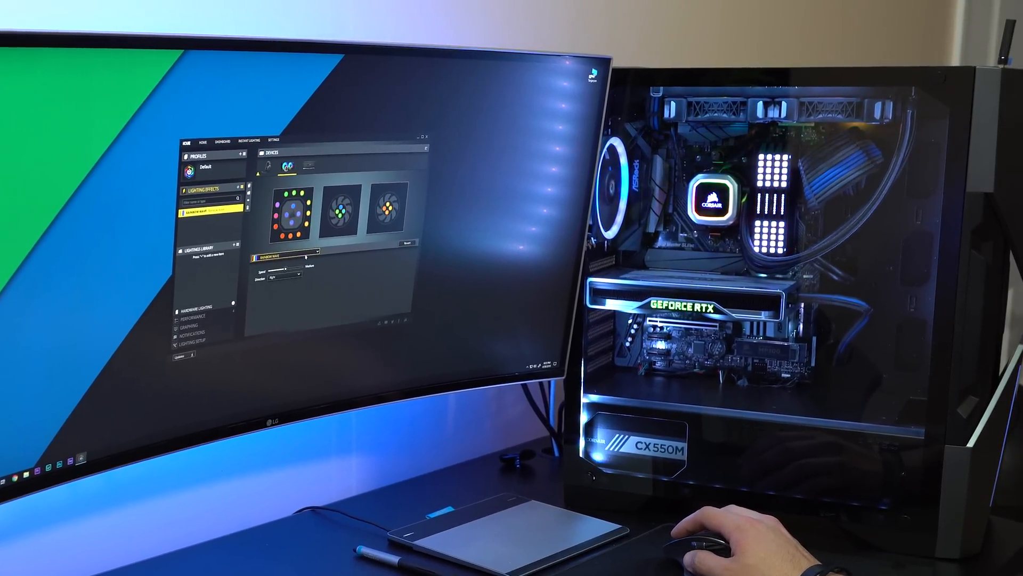
Bring up the NZXT HUE 2 RGB Lighting Kit product page listed at $79.99.
left_click(317, 252)
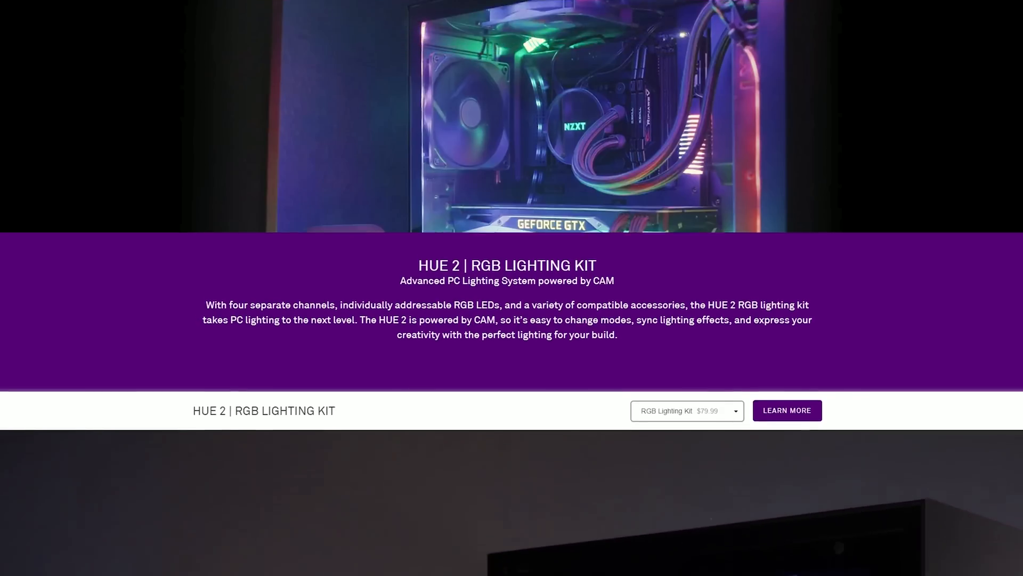
Scroll to the Hue 2 lighting effects showcase with Covering Marquee and Rainbow Flow.
scroll("down", 3)
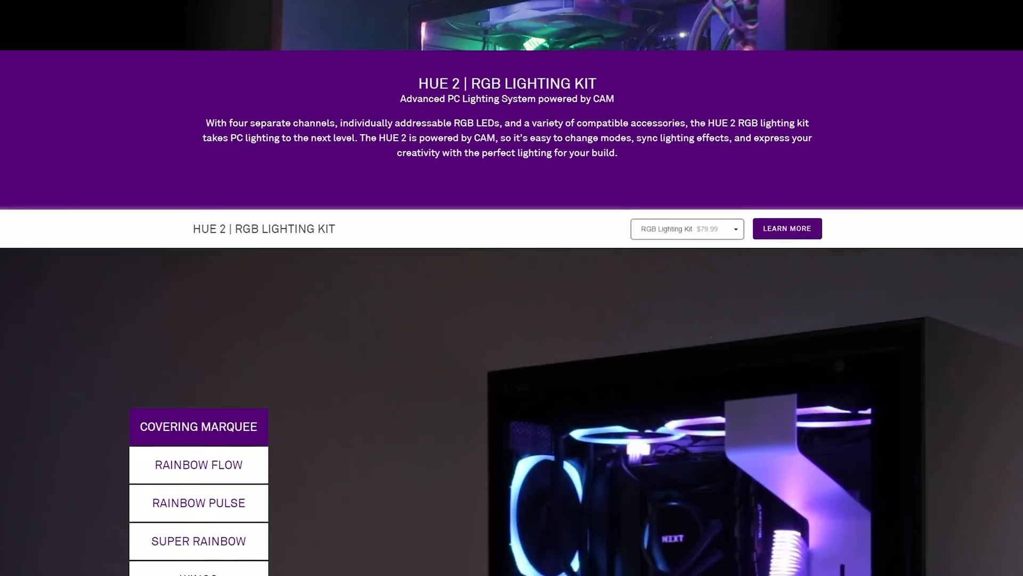
scroll("down", 3)
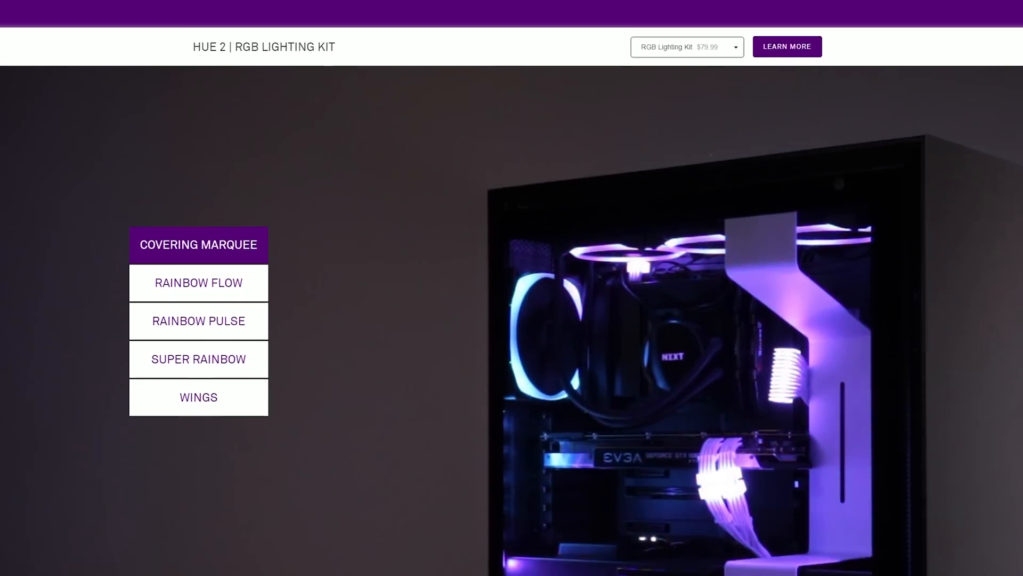